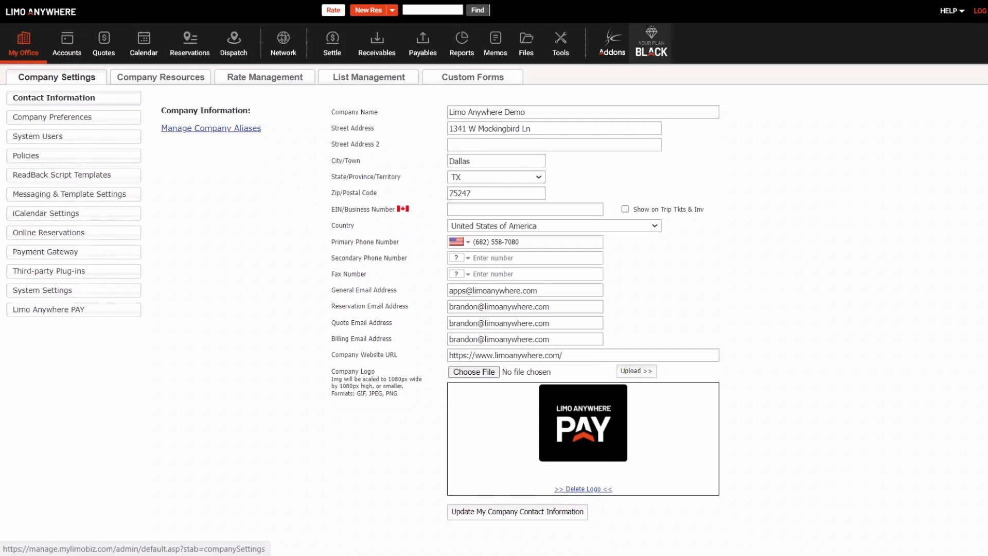
Leave company contact settings and show the New Reservations list.
{"action": "left_click", "coordinate": [265, 77]}
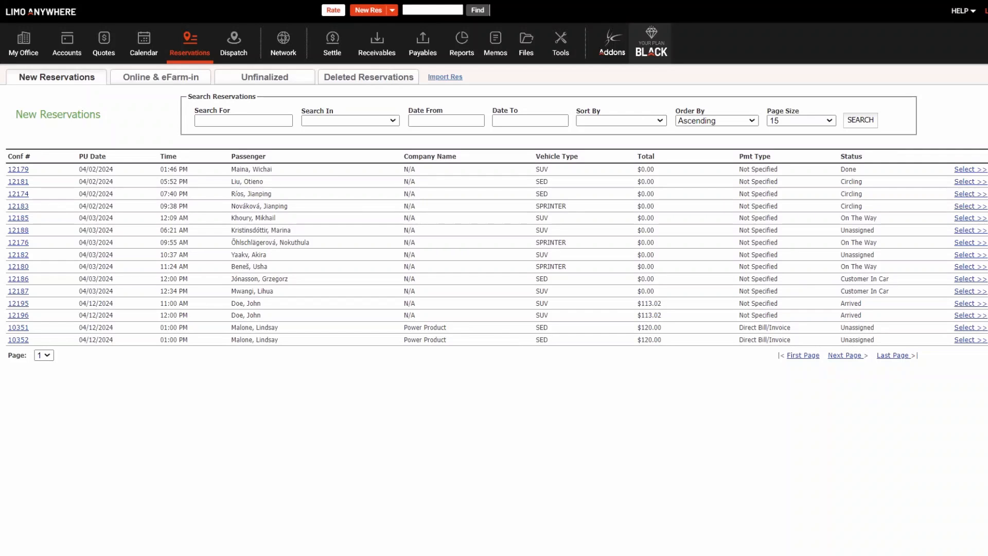
{"action": "left_click", "coordinate": [368, 10]}
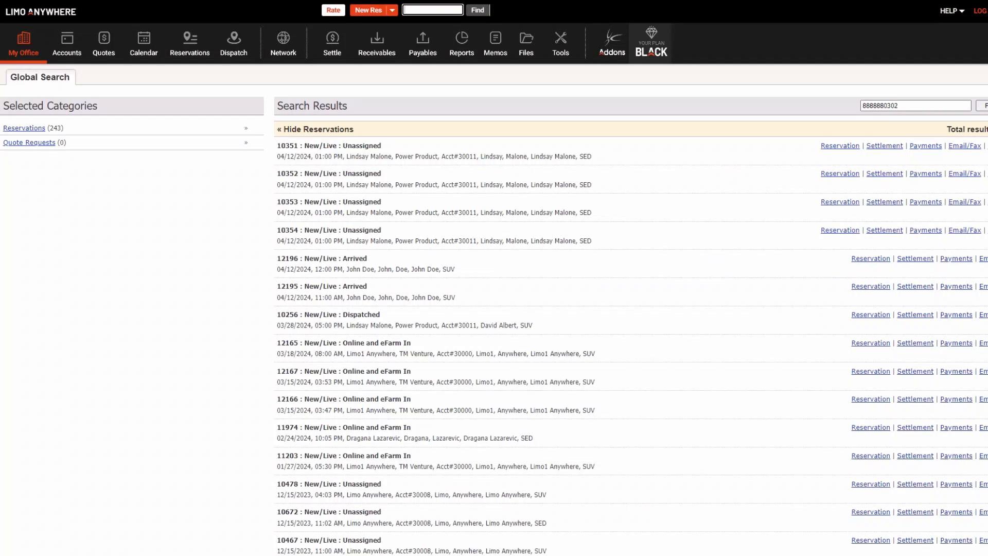
Find reservation 10351 globally, then return to New Reservations with 12179 as the search term.
{"action": "type", "text": "10351"}
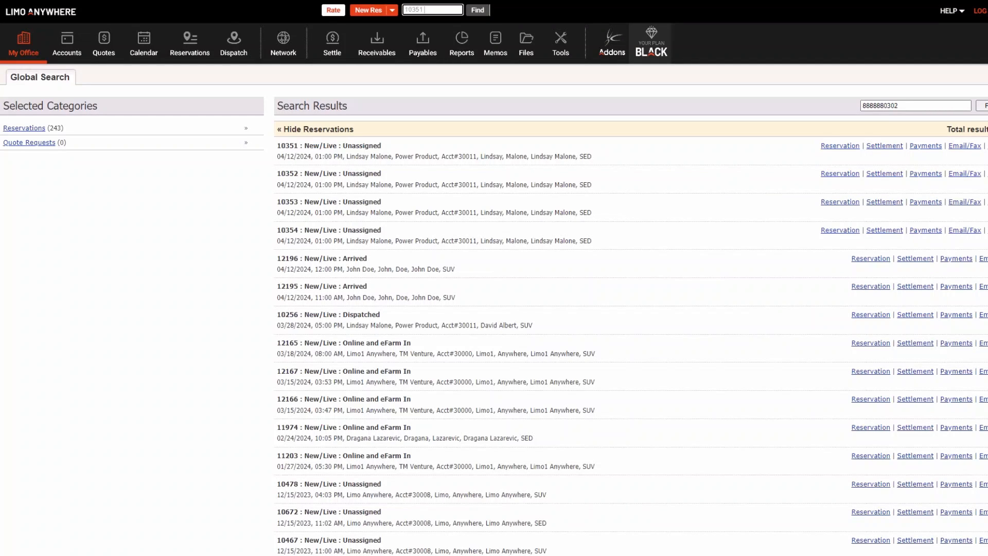
{"action": "left_click", "coordinate": [477, 9]}
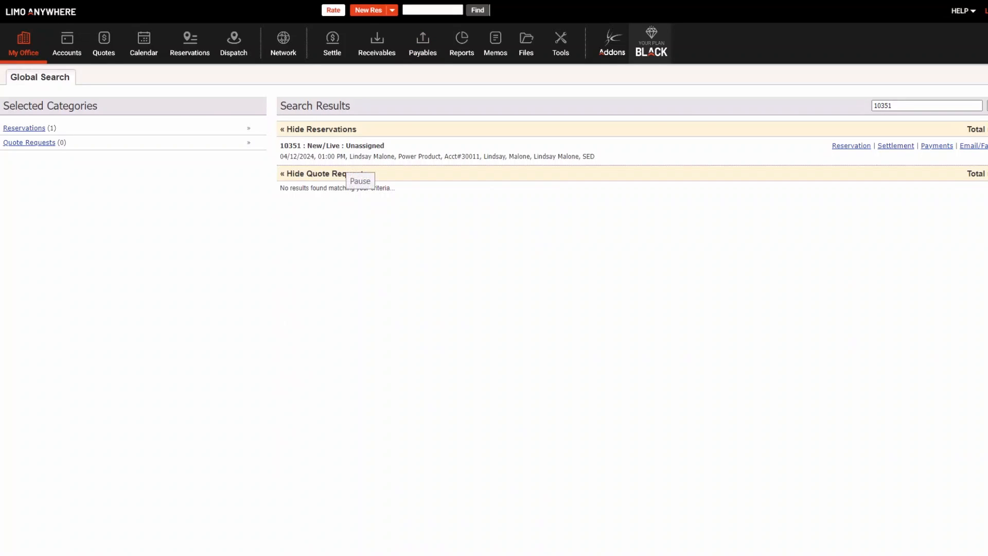
{"action": "left_click", "coordinate": [189, 42]}
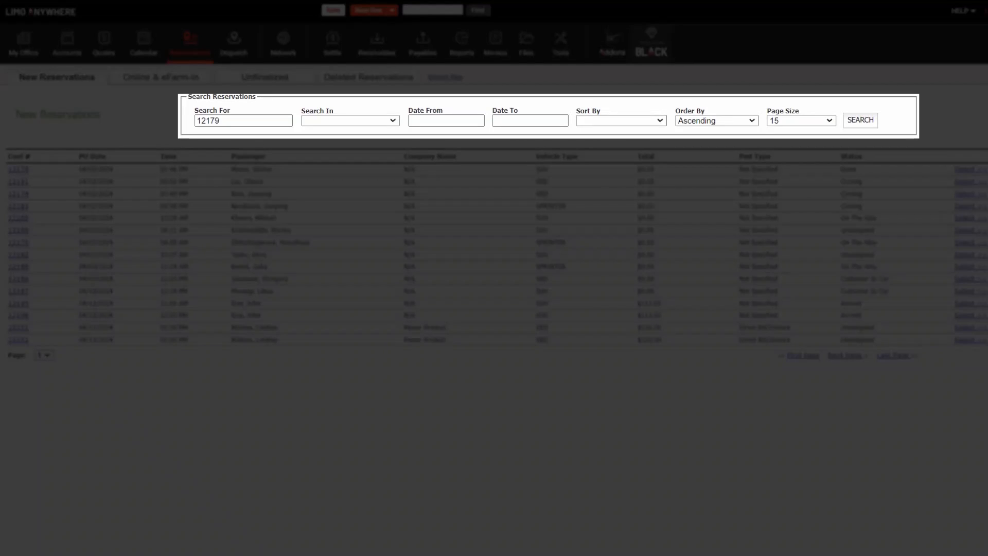
Show the add-ons catalog with 24 plan add-ons and à-la-carte add-ons.
{"action": "left_click", "coordinate": [349, 120]}
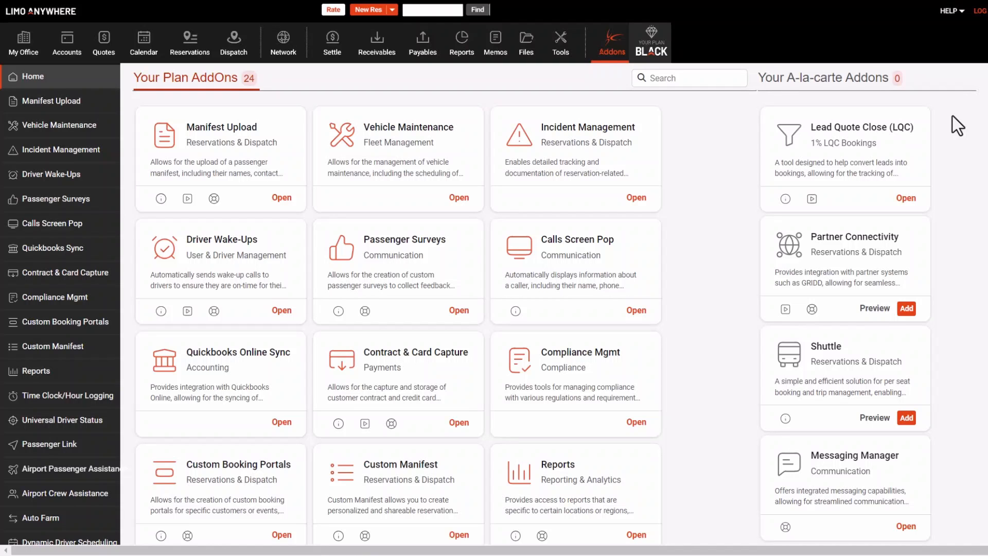
Show the Your Plan page with the Plus plan, 150-trip tier and 17 add-ons.
{"action": "left_click", "coordinate": [650, 41]}
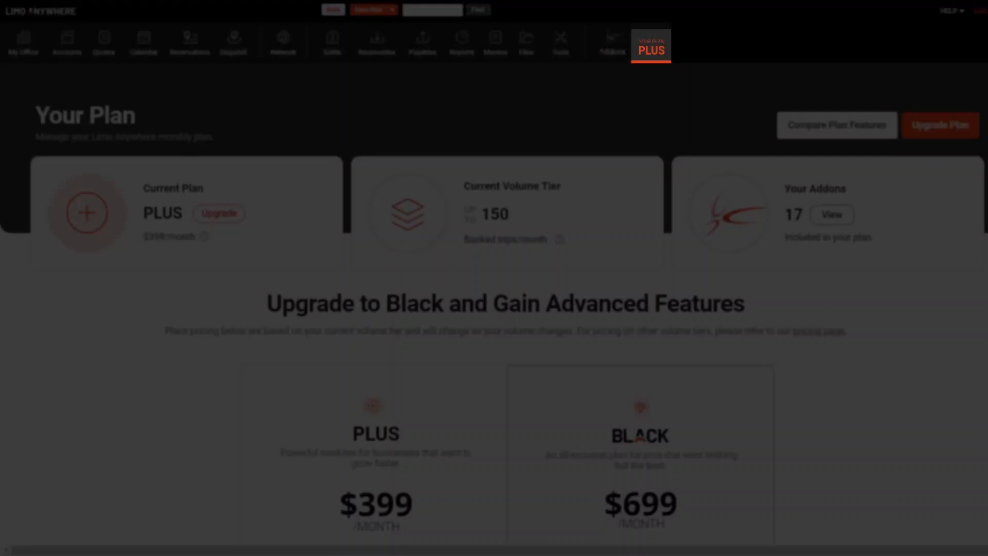
Review the Plus-versus-Black feature comparison, then log out to the Admin Login screen.
{"action": "left_click", "coordinate": [836, 124]}
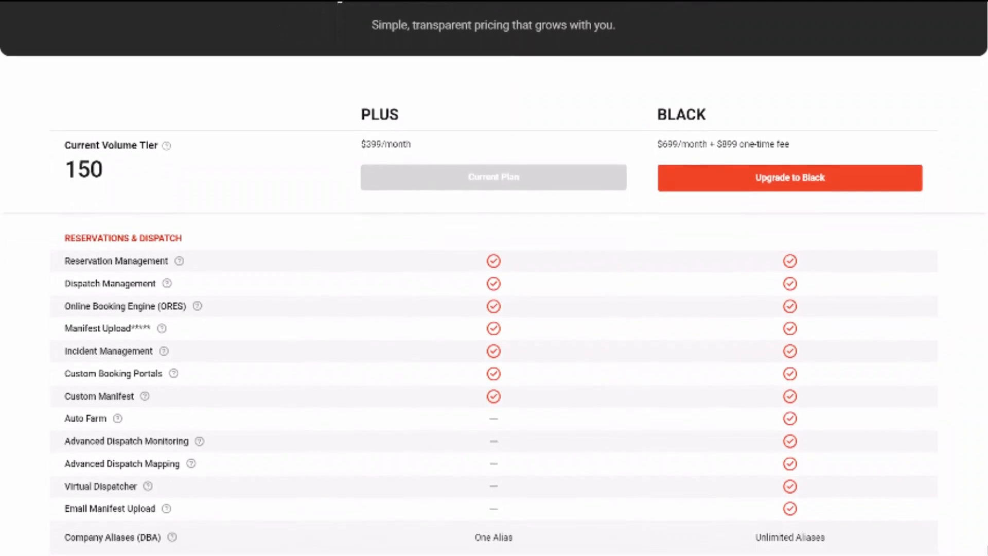
{"action": "scroll", "scroll_direction": "down", "scroll_amount": 3}
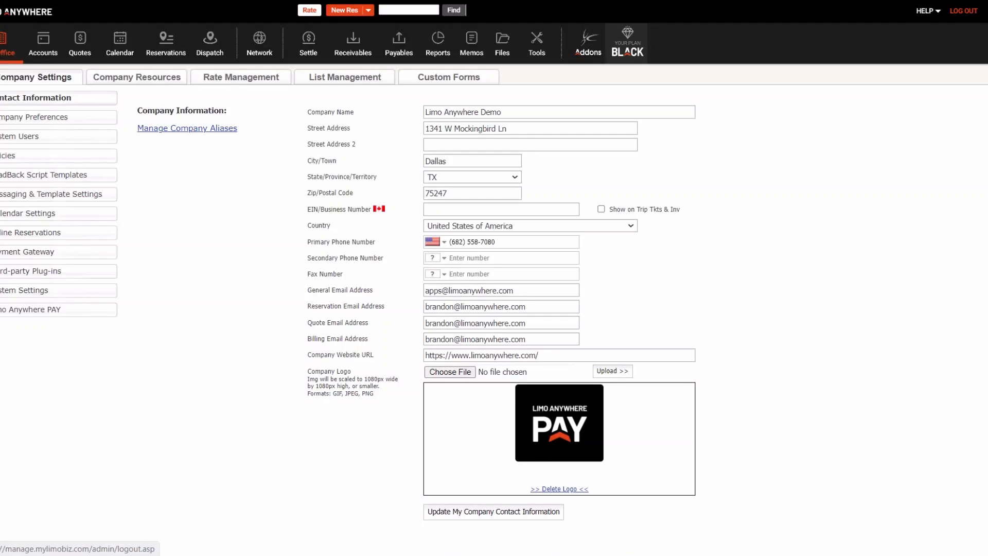
{"action": "left_click", "coordinate": [964, 10]}
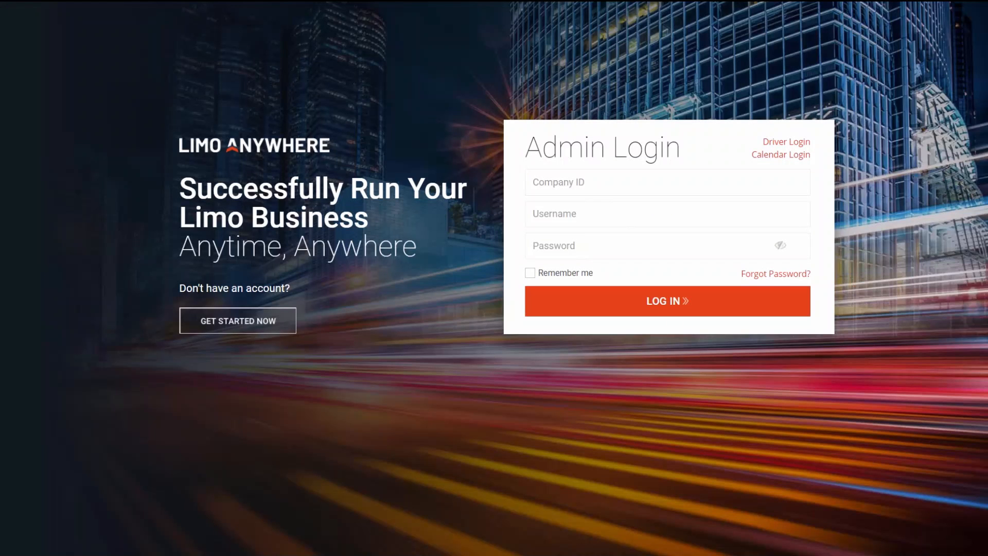